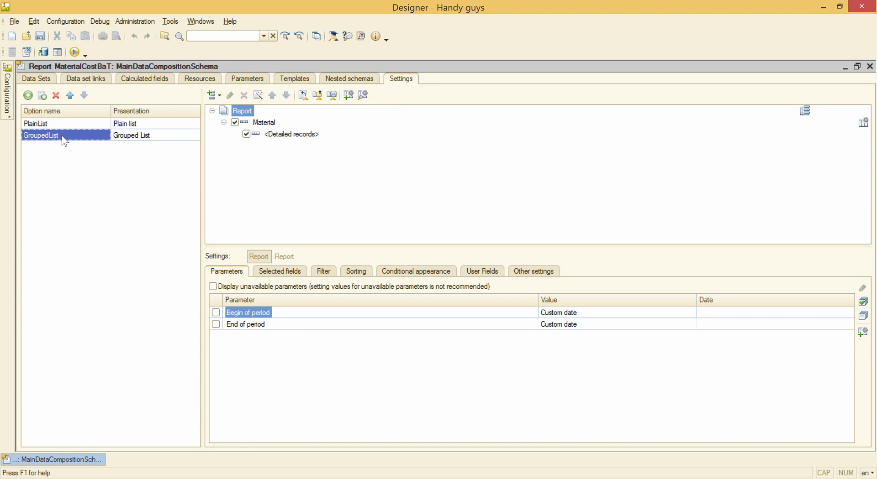
# - Duplicate GroupedList as 'GroupedList + Diagram' with presentation 'Grouped list + Diagram'
pyautogui.click(42, 95)
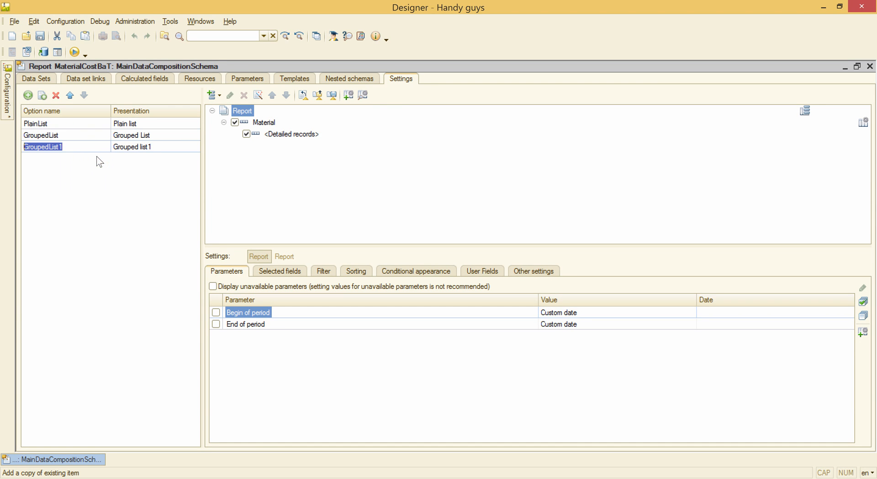
pyautogui.write('GroupedList + D')
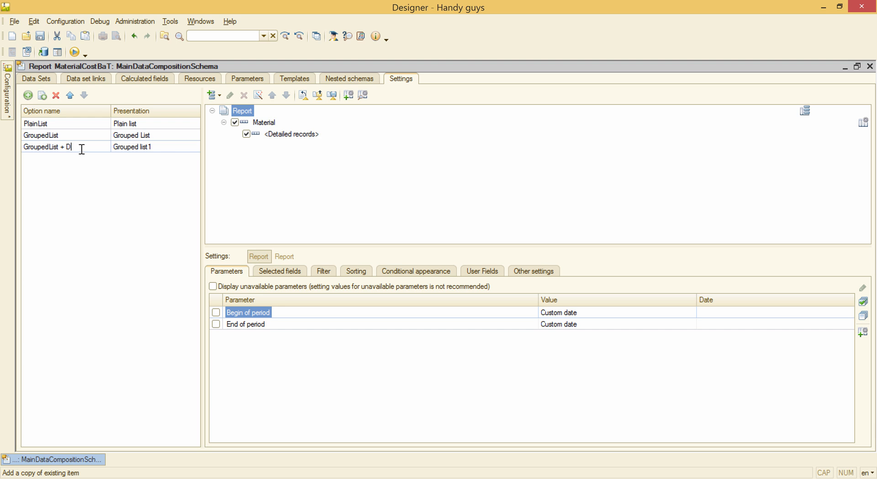
pyautogui.write('iagram')
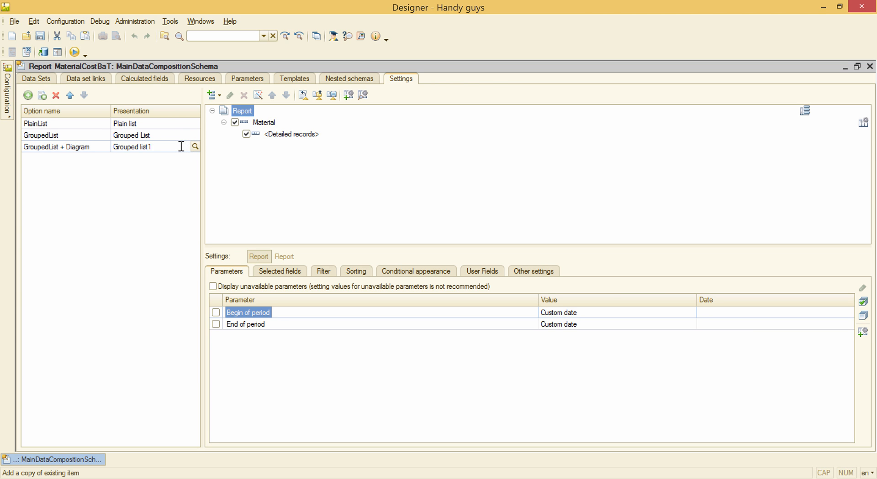
pyautogui.write('Grouped list + Diagram')
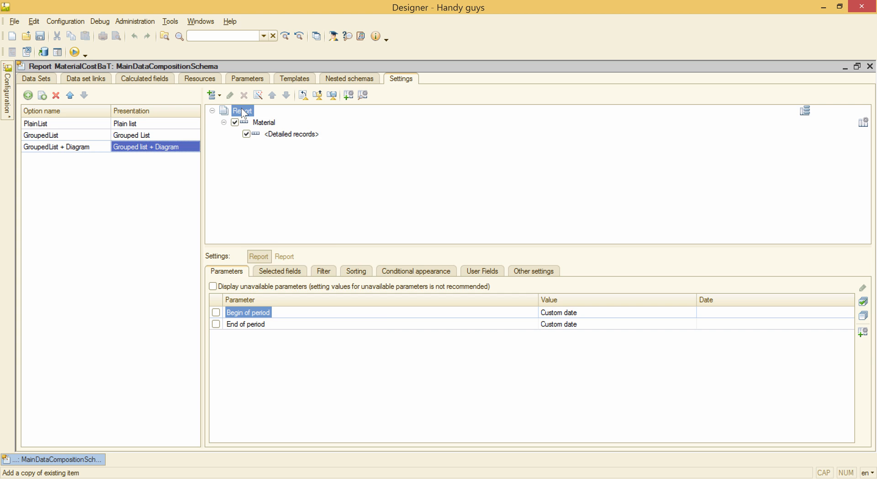
# - Add a new Chart element under the Report structure root
pyautogui.rightClick(240, 110)
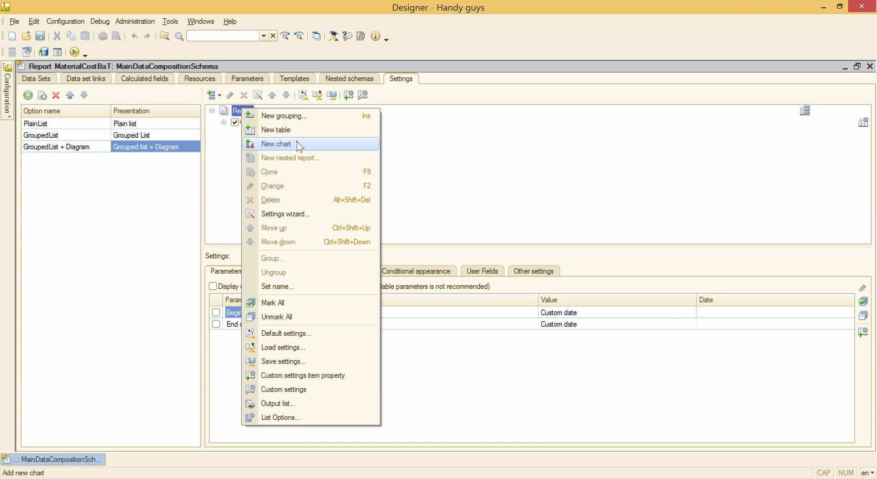
pyautogui.click(276, 143)
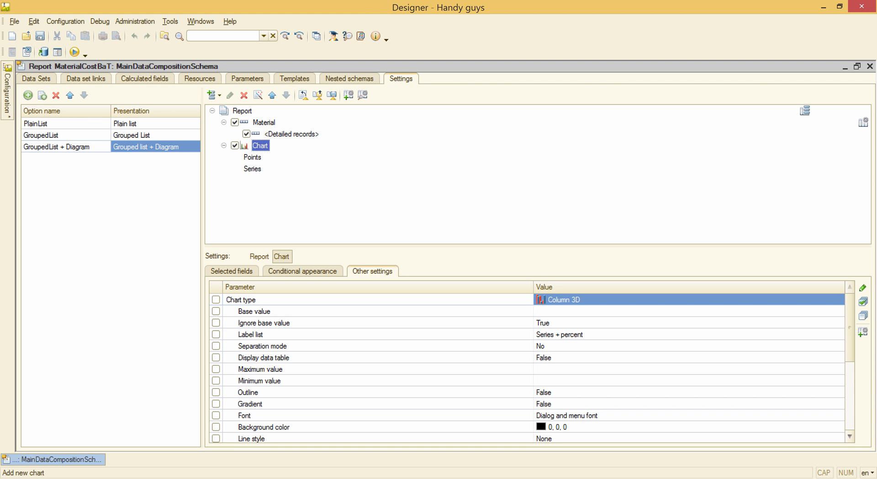
# - Group the chart's Points by the Period field
pyautogui.rightClick(252, 157)
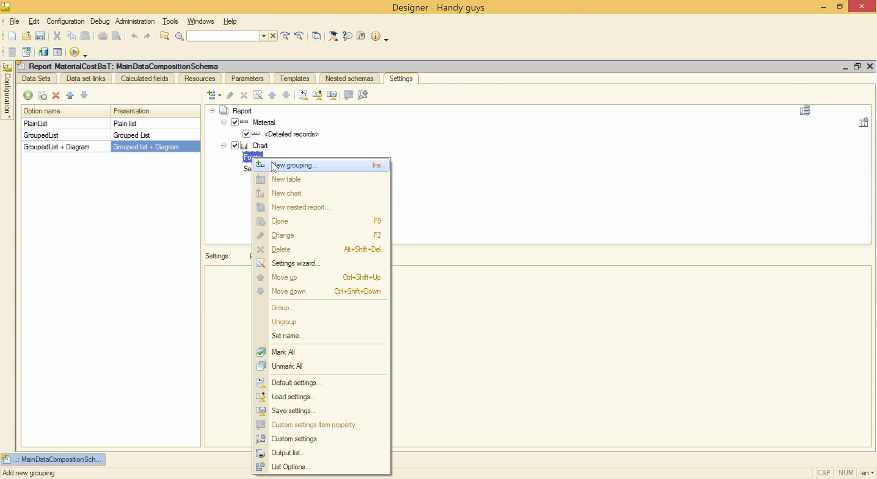
pyautogui.click(294, 165)
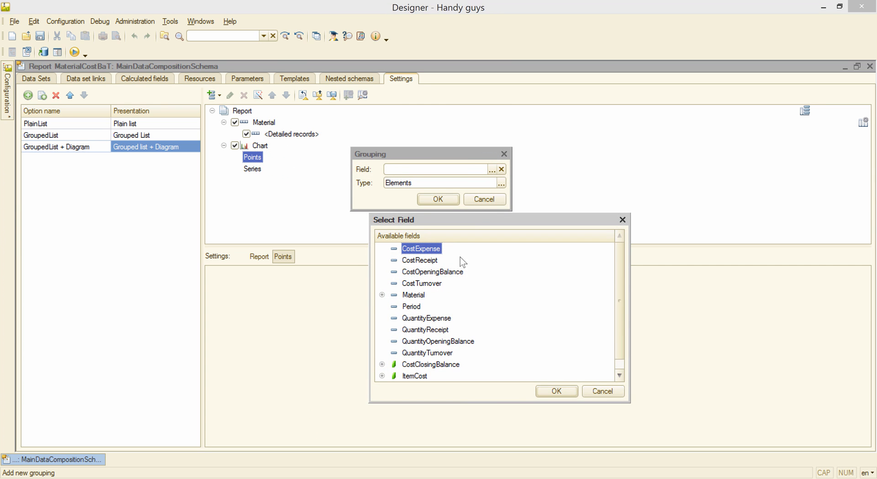
pyautogui.doubleClick(411, 307)
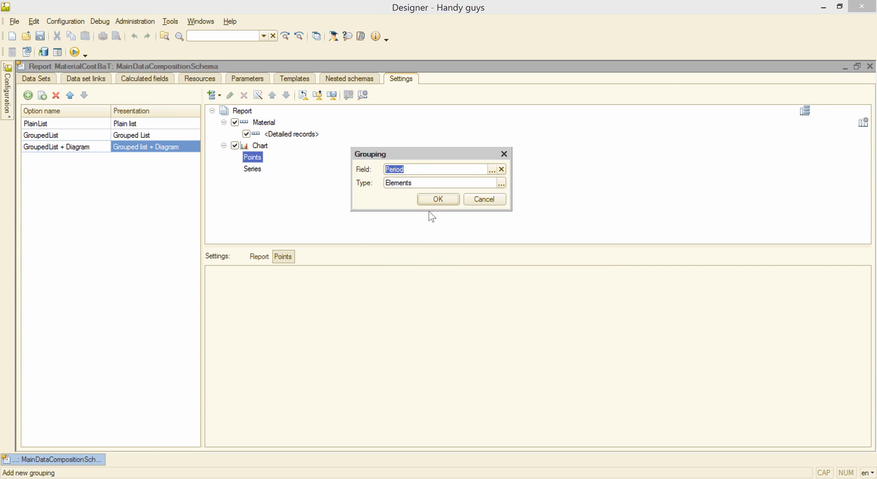
pyautogui.click(437, 199)
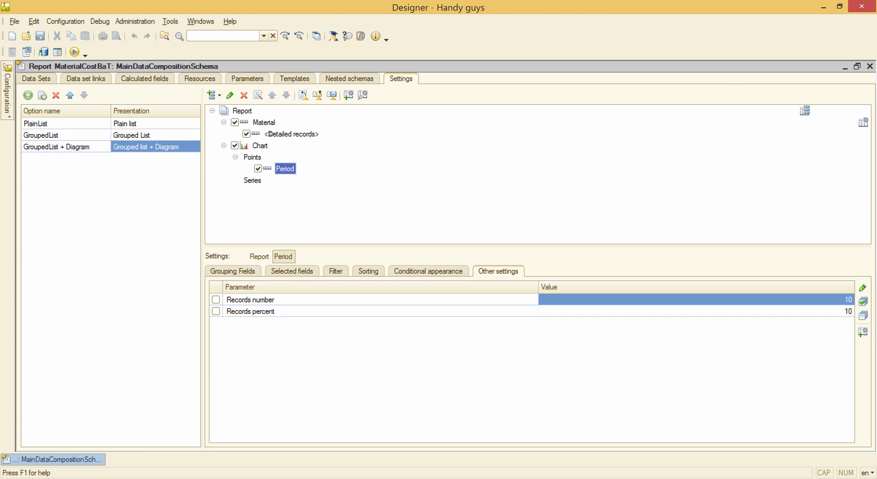
# - Group the chart's Series by the Material field
pyautogui.rightClick(252, 180)
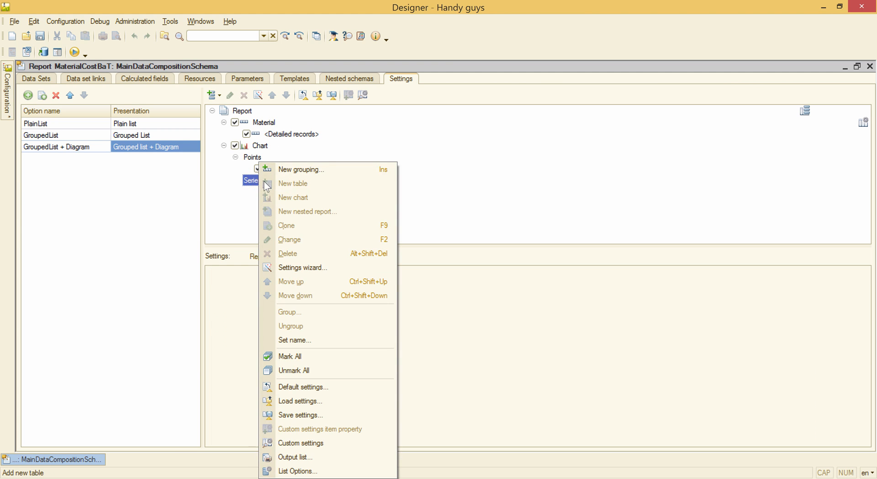
pyautogui.click(300, 169)
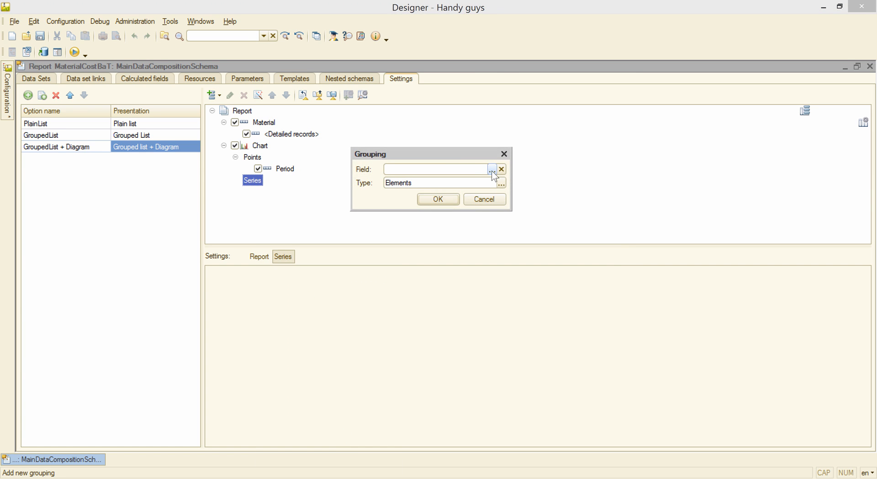
pyautogui.click(491, 169)
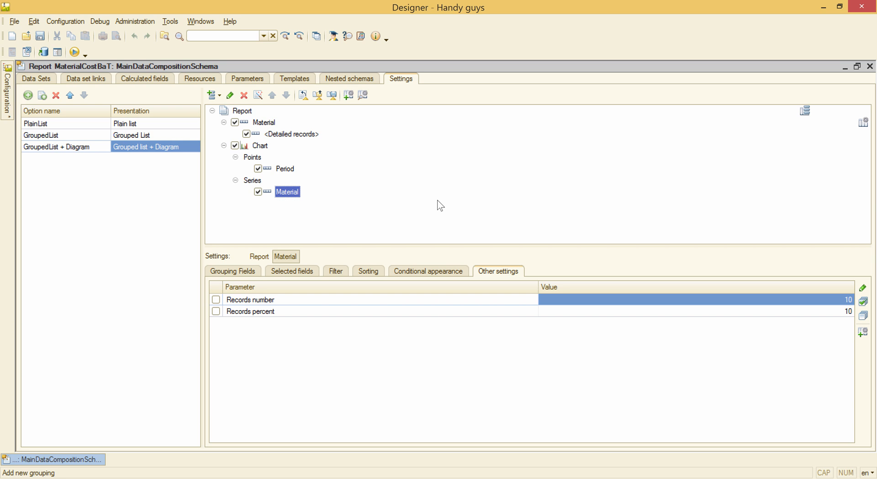
pyautogui.moveTo(262, 154)
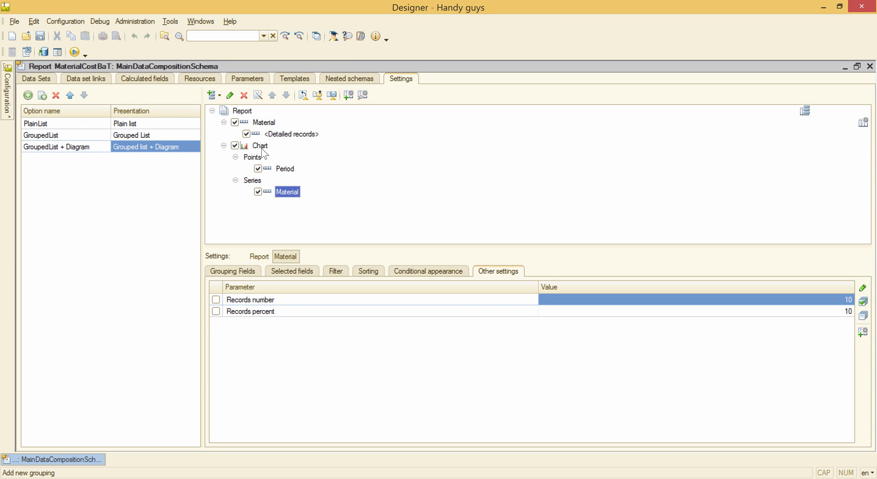
# - Make the chart output ItemCost instead of <Auto> and set its chart type to Line
pyautogui.click(261, 147)
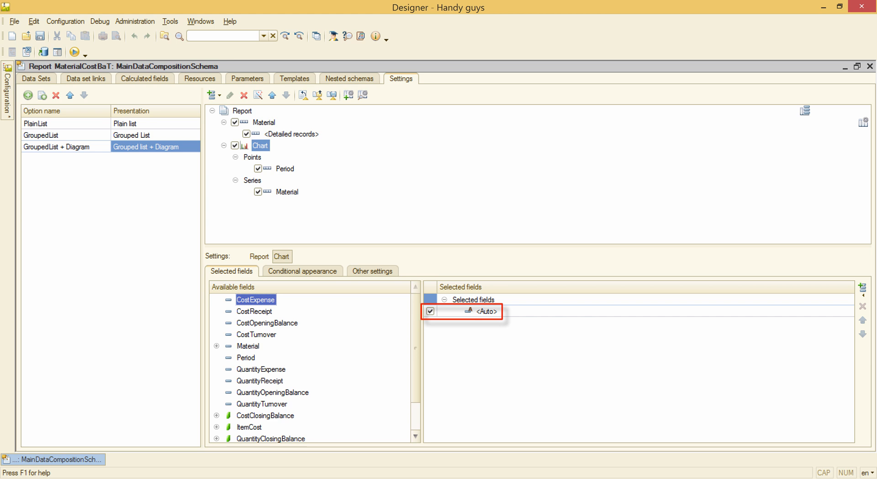
pyautogui.click(259, 257)
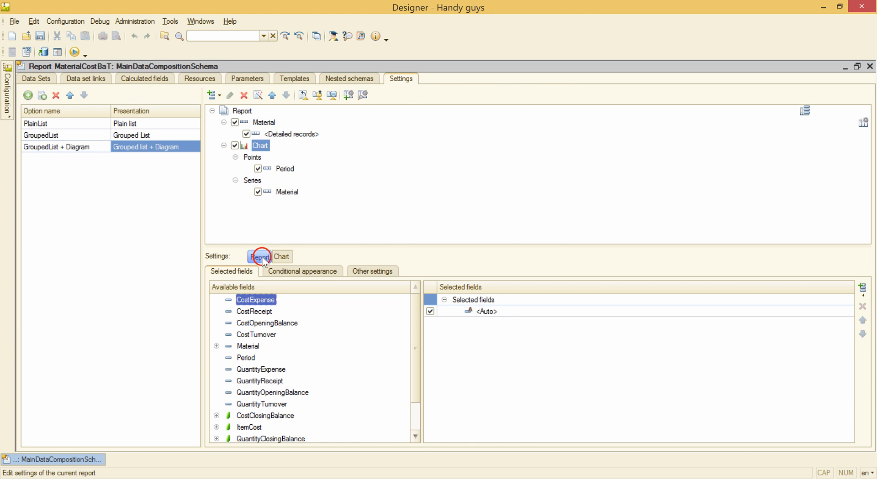
pyautogui.click(258, 257)
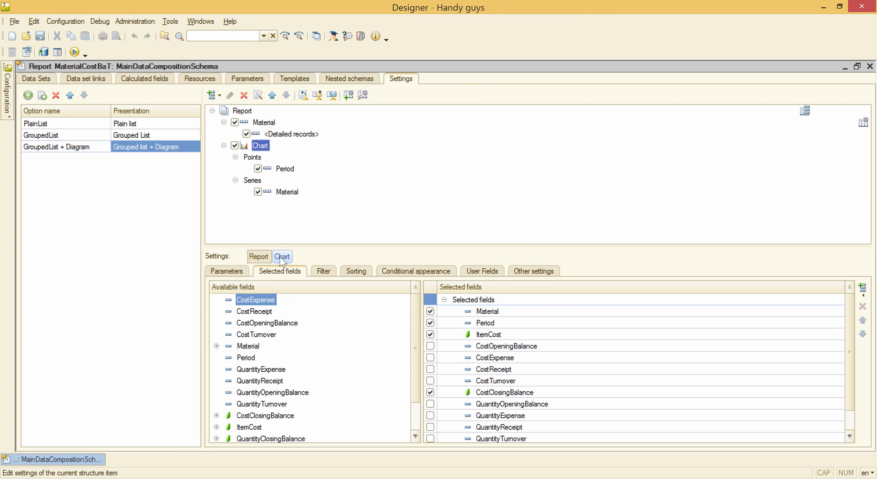
pyautogui.click(281, 257)
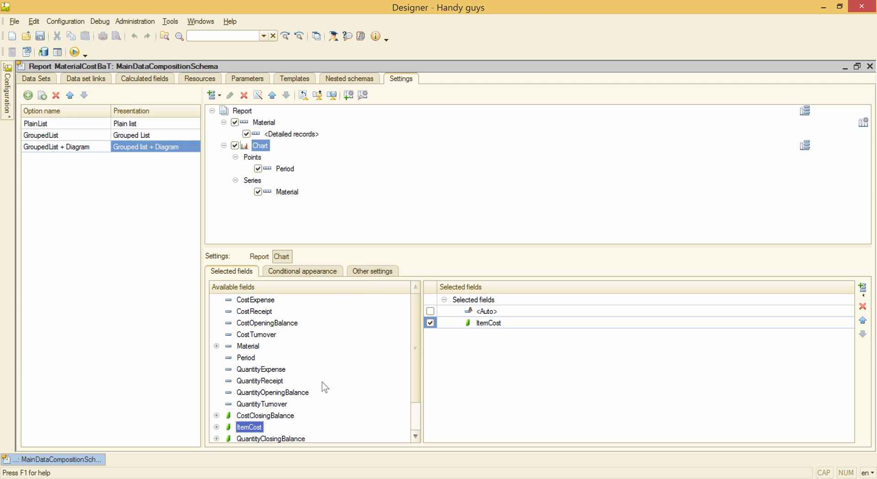
pyautogui.click(373, 271)
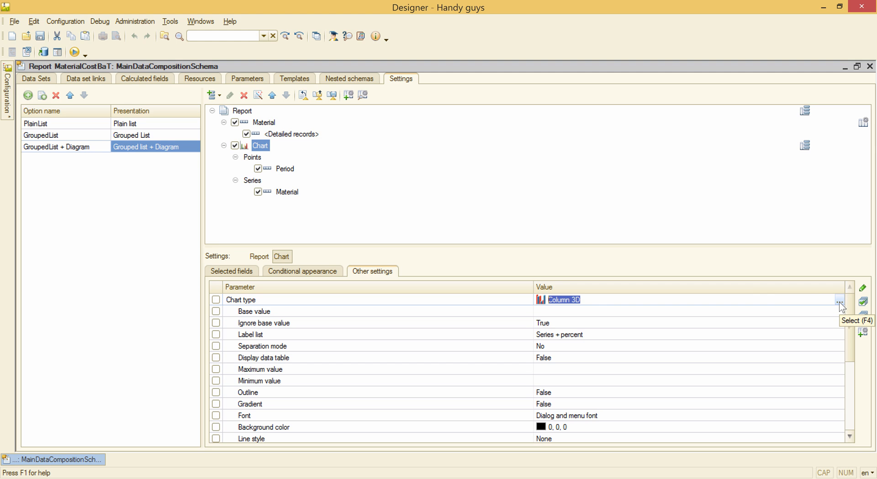
pyautogui.click(839, 303)
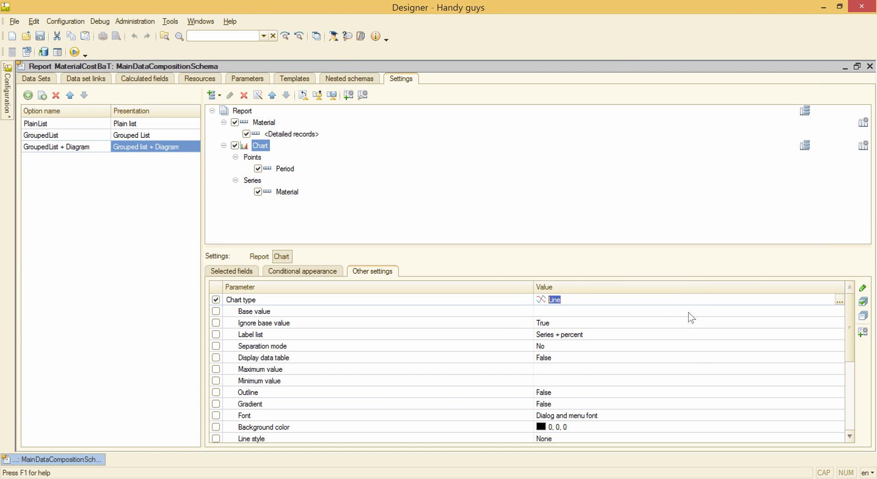
pyautogui.moveTo(71, 52)
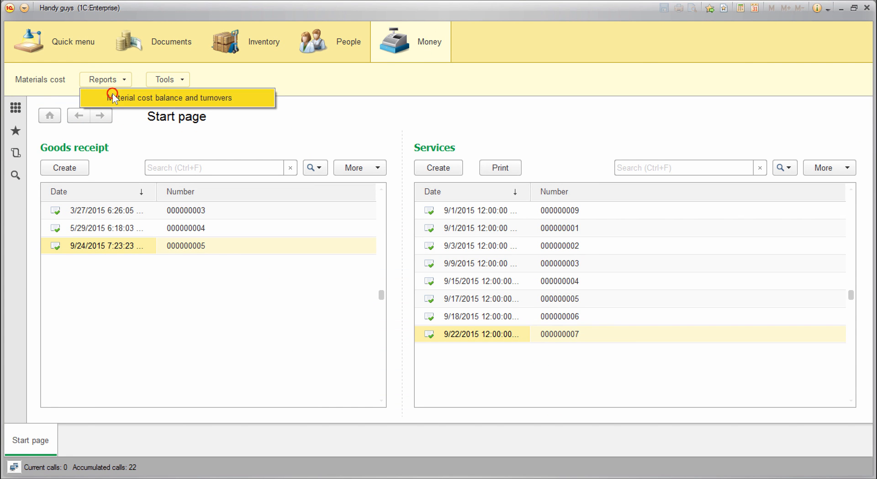
# - Run Material cost balance and turnovers with the Grouped list + Diagram variant and view its chart
pyautogui.click(165, 98)
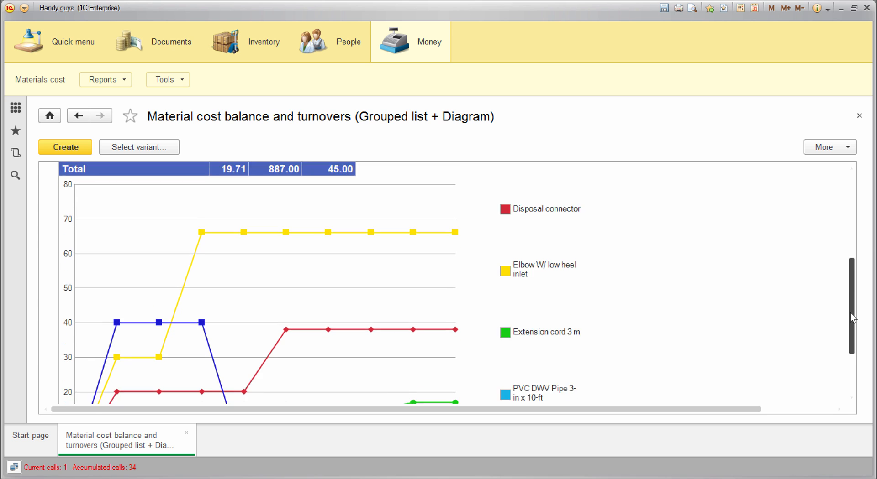
pyautogui.scroll(-3)
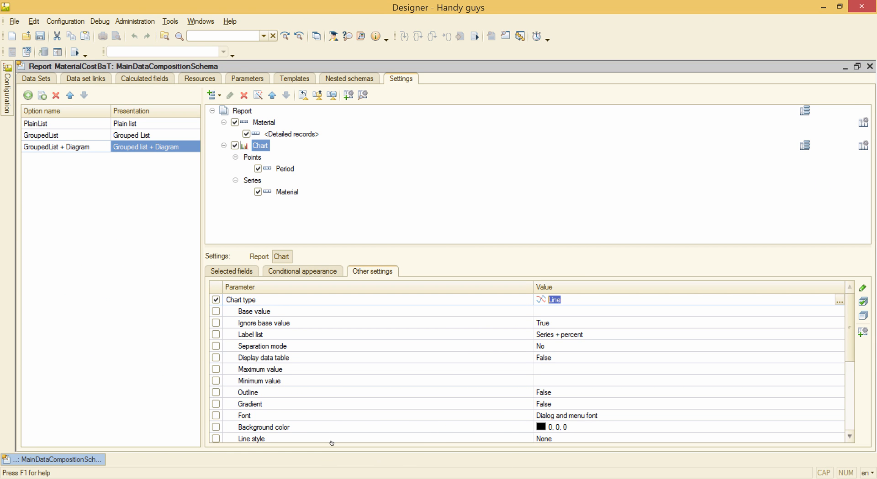
# - Set the chart's Period point grouping addition type to Week
pyautogui.click(285, 169)
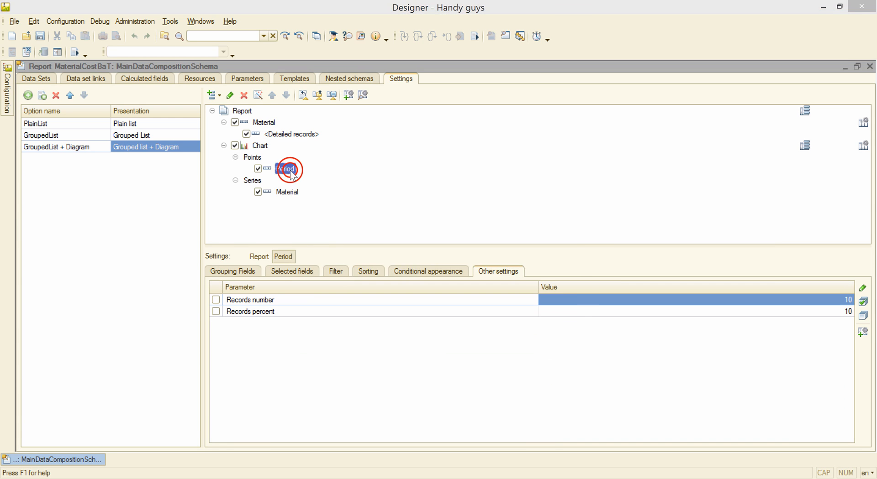
pyautogui.doubleClick(287, 169)
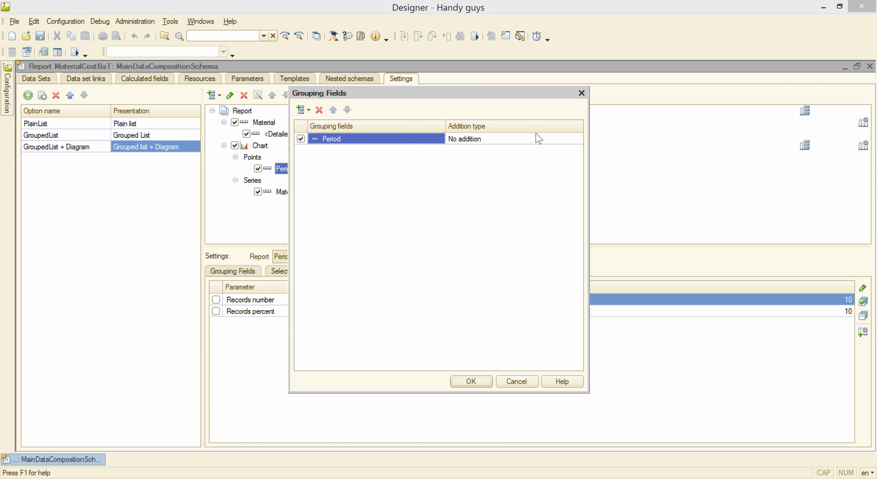
pyautogui.click(578, 139)
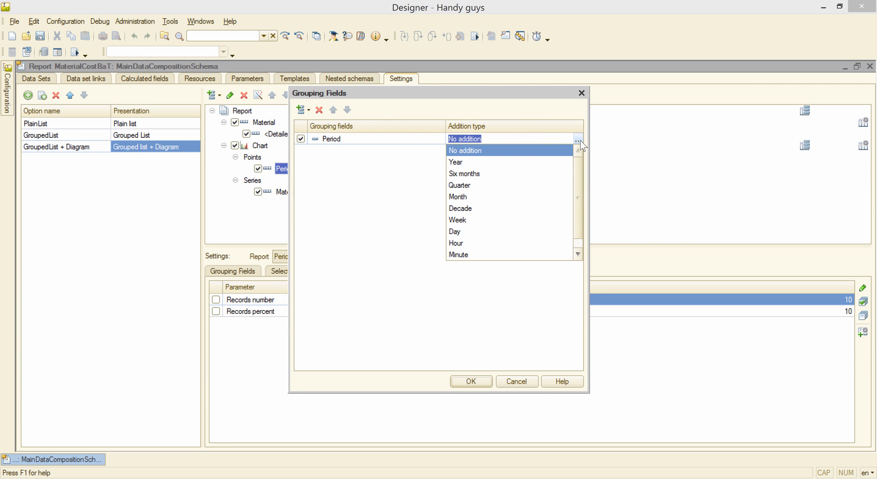
pyautogui.moveTo(580, 154)
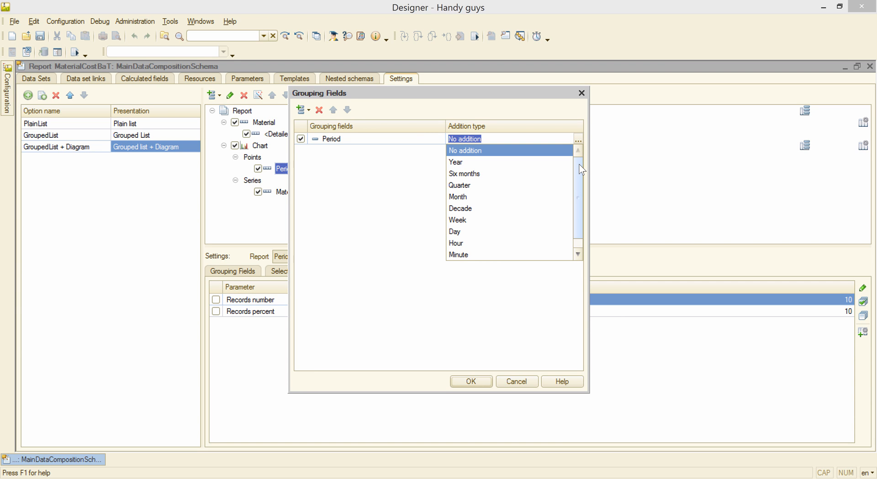
pyautogui.moveTo(490, 223)
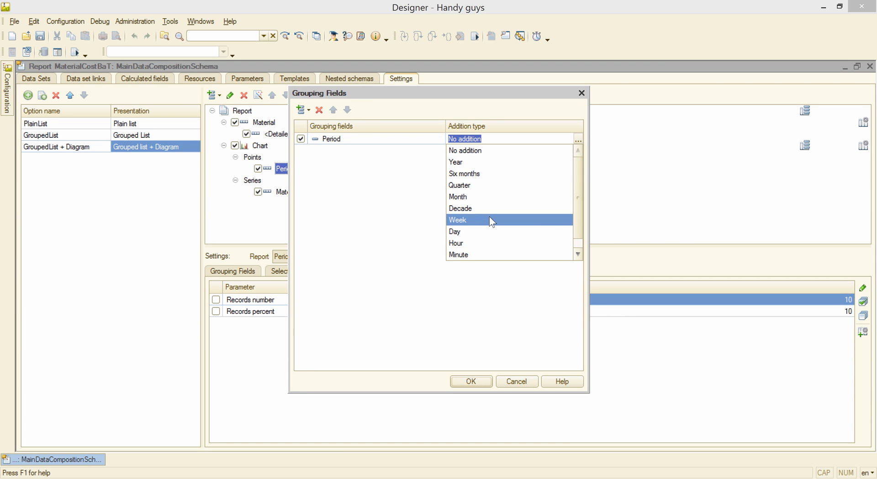
pyautogui.click(471, 382)
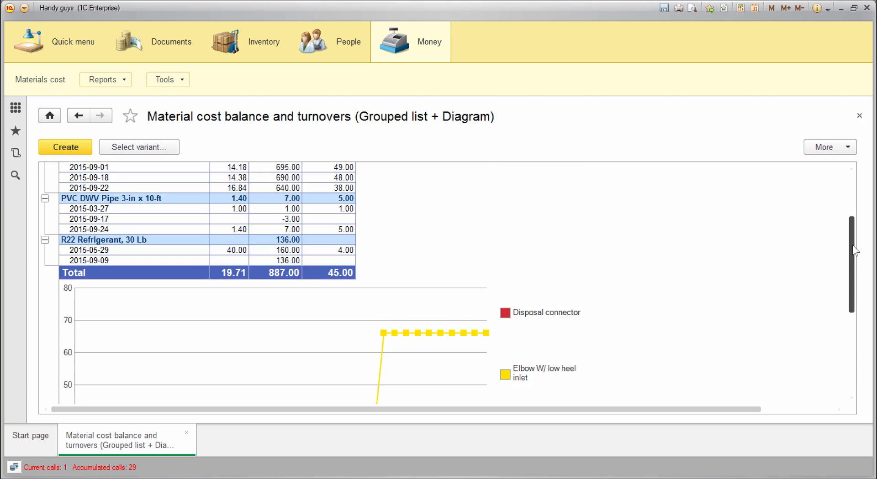
# - Scroll the generated report down to the line chart below the Total row
pyautogui.scroll(-3)
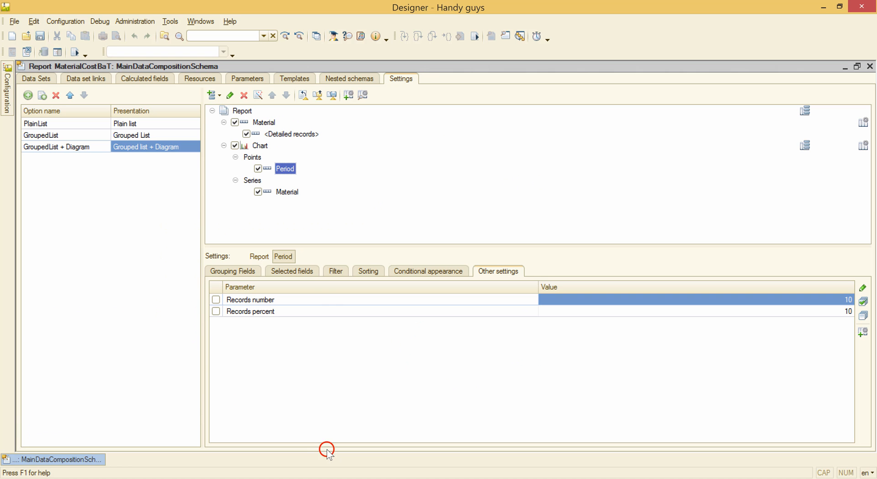
# - Inspect the query's virtual table Day periodicity in Query Builder, then view the BeginOfPeriod/EndOfPeriod parameters
pyautogui.click(35, 77)
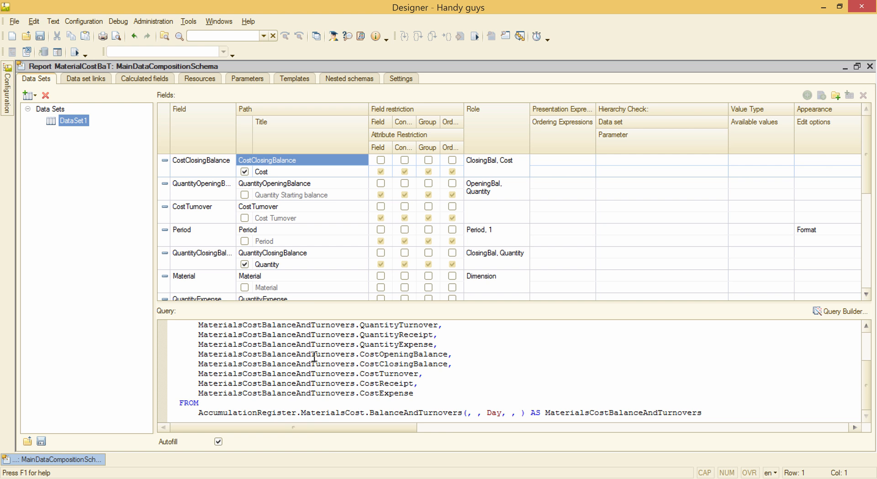
pyautogui.rightClick(314, 356)
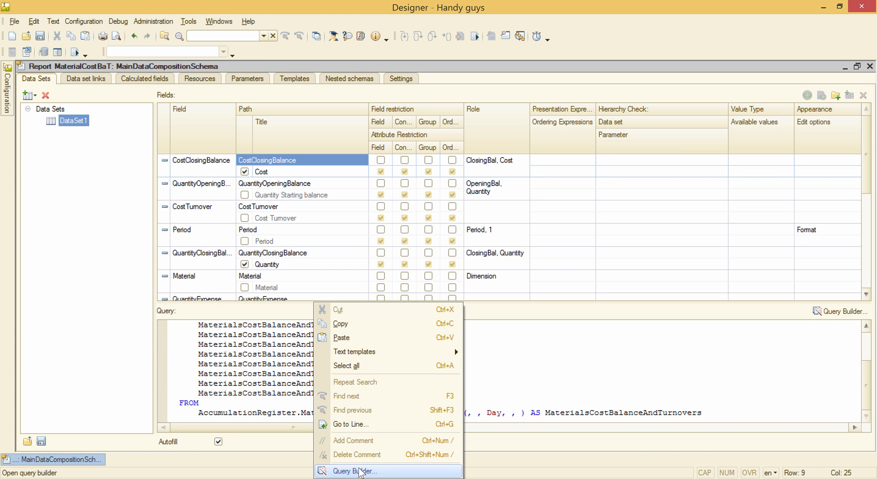
pyautogui.click(355, 473)
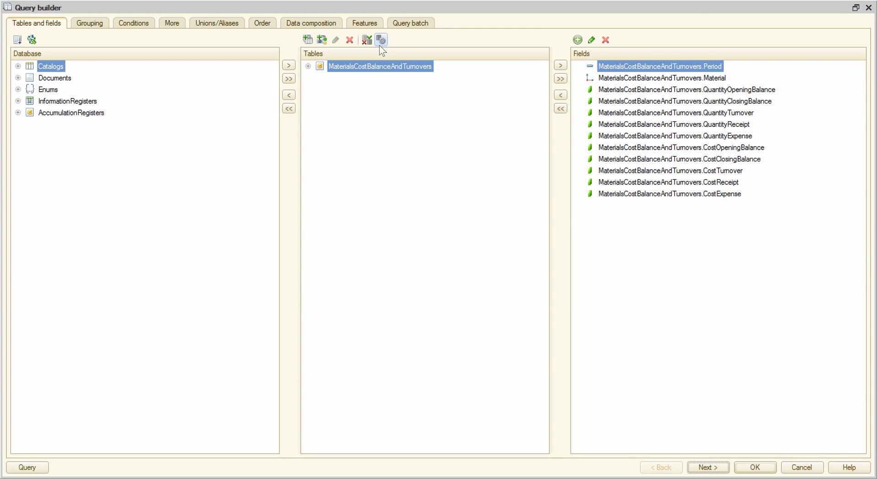
pyautogui.click(381, 40)
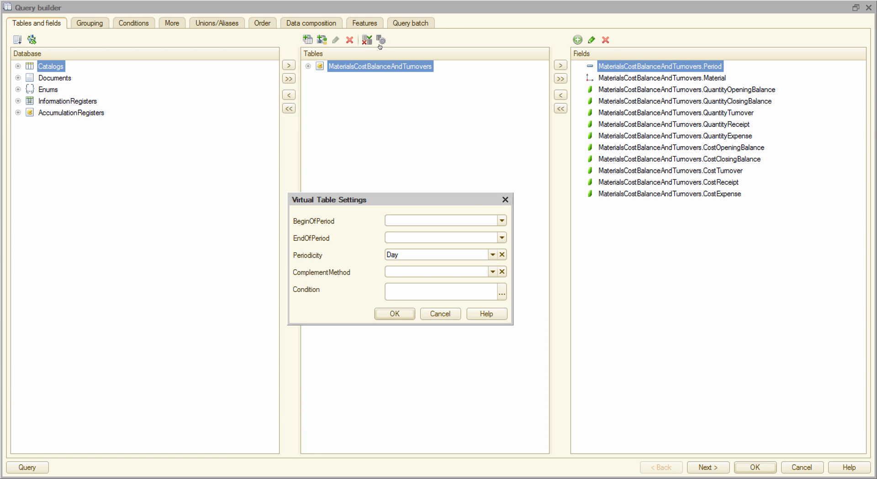
pyautogui.click(439, 220)
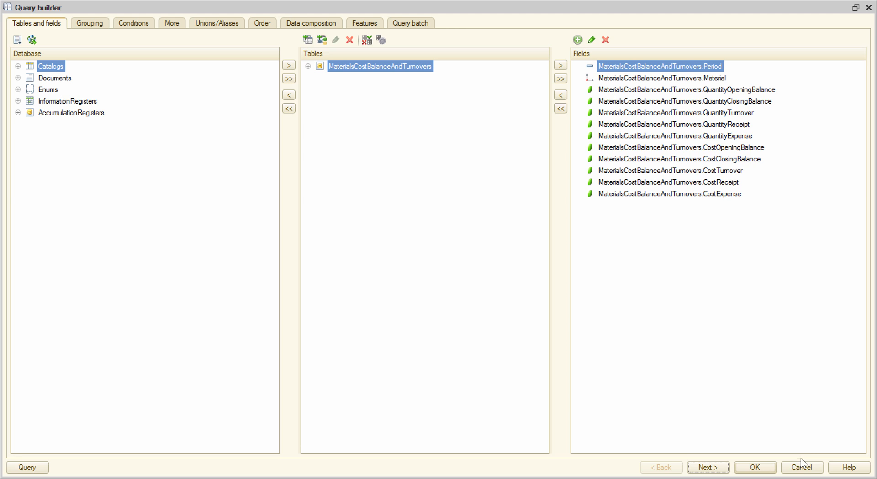
pyautogui.click(756, 468)
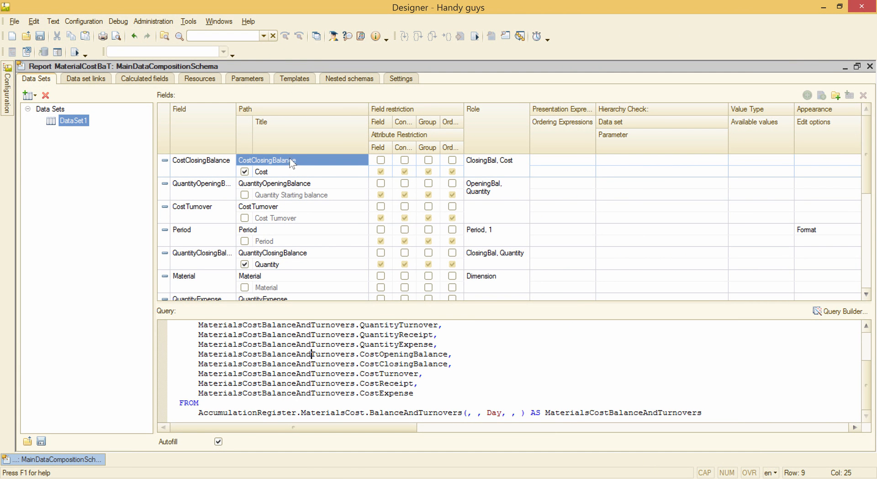
pyautogui.click(247, 77)
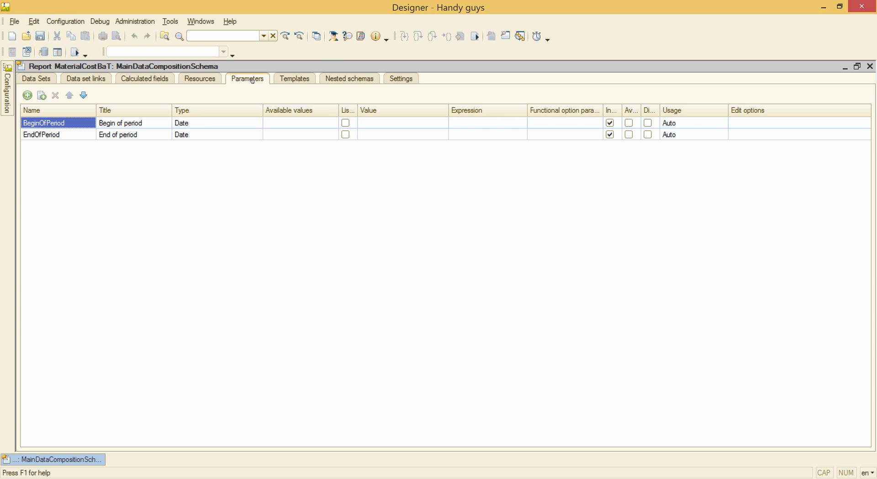
pyautogui.moveTo(420, 48)
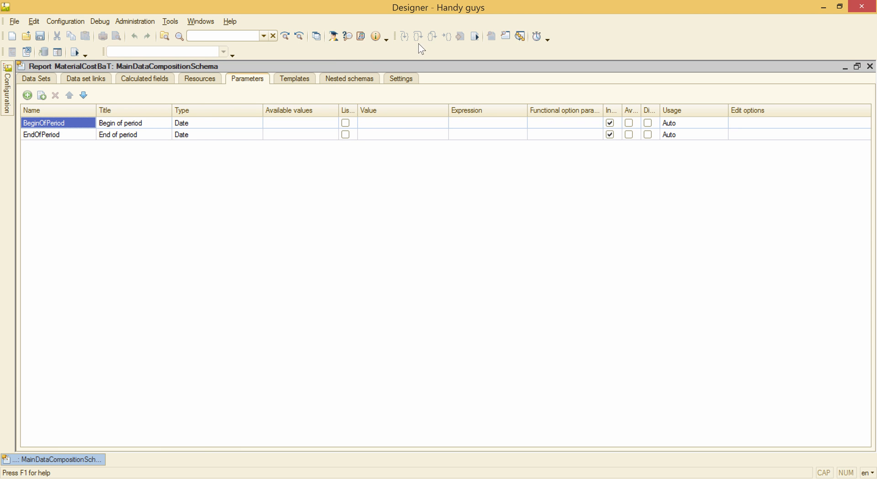
# - Include the report's Begin of period parameter in custom settings
pyautogui.click(401, 78)
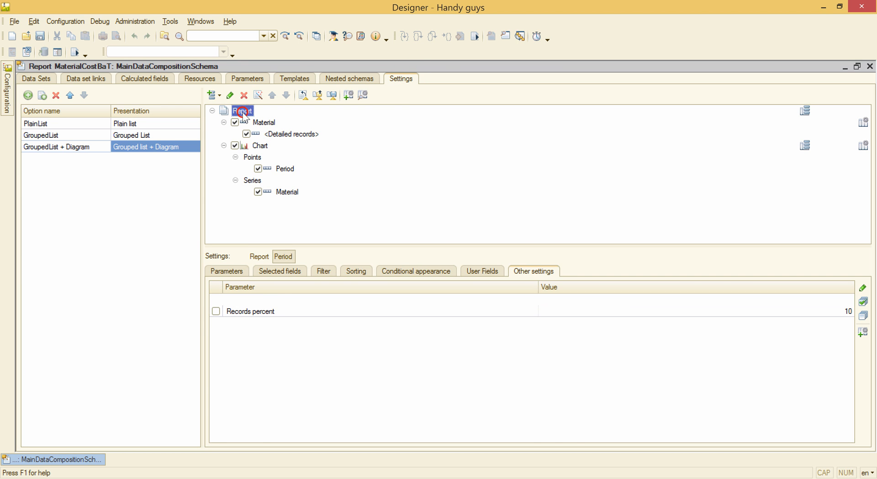
pyautogui.click(242, 110)
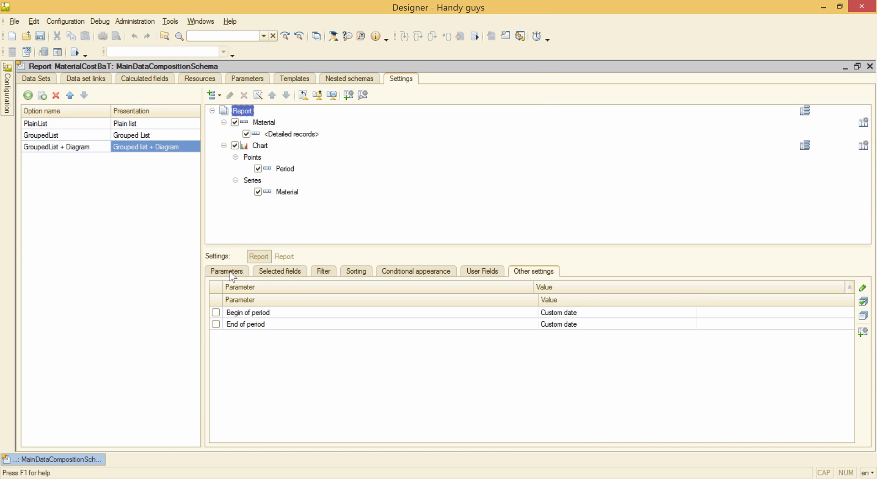
pyautogui.click(226, 271)
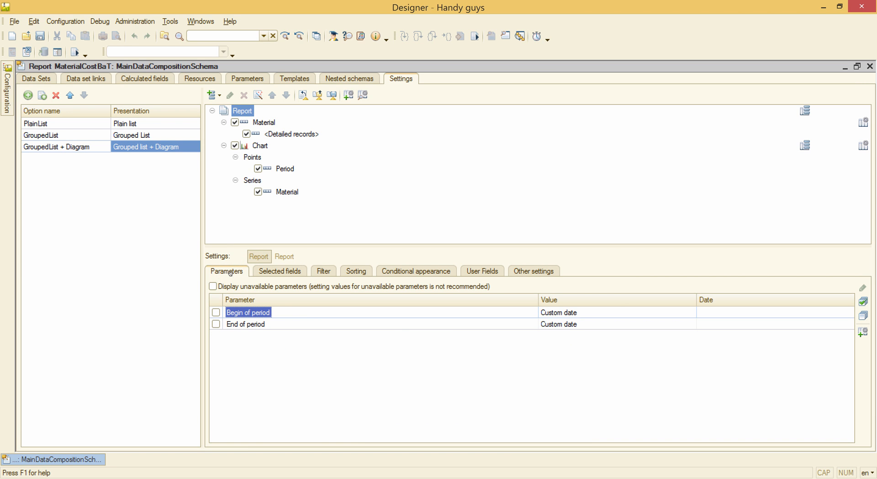
pyautogui.moveTo(862, 343)
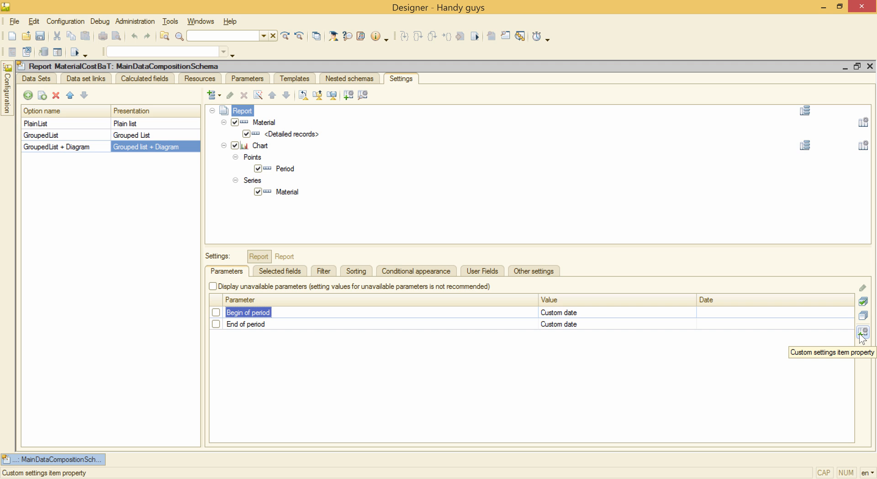
pyautogui.click(859, 330)
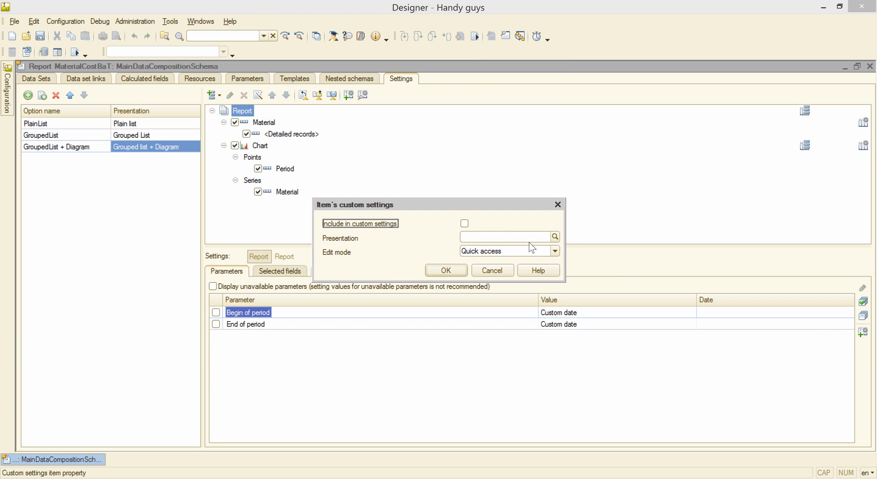
pyautogui.click(464, 224)
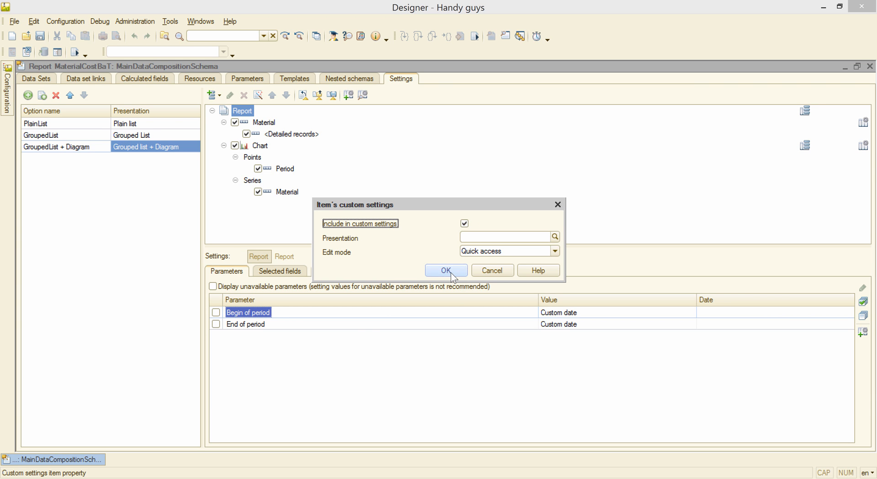
pyautogui.click(446, 271)
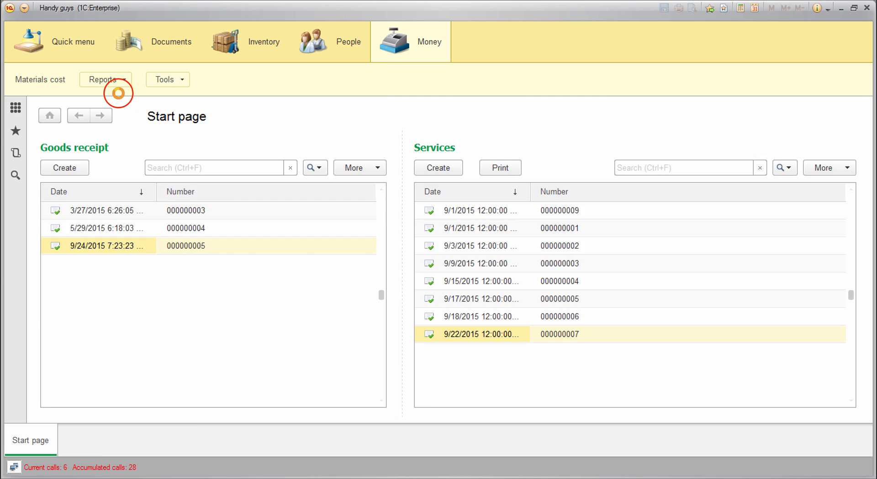
# - Open Material cost balance and turnovers report and set period 8/1/2015 to 10/7/2015 via calendars
pyautogui.click(104, 80)
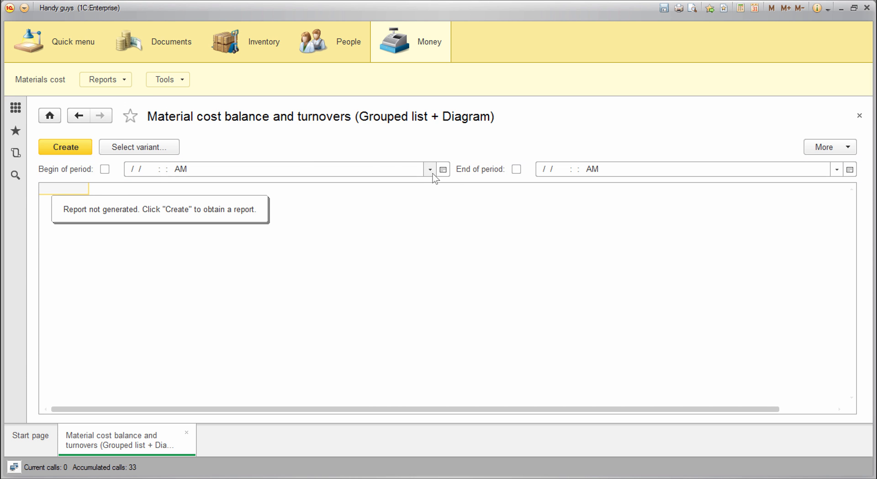
pyautogui.click(442, 169)
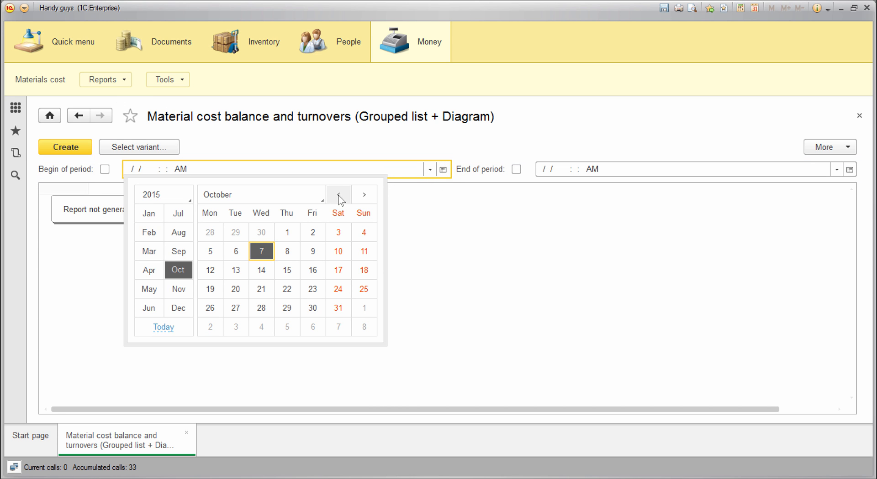
pyautogui.click(339, 194)
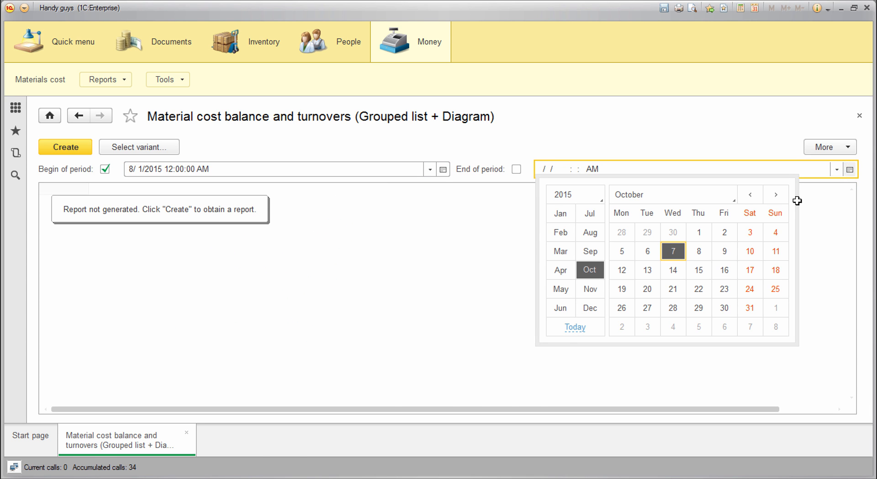
pyautogui.click(673, 251)
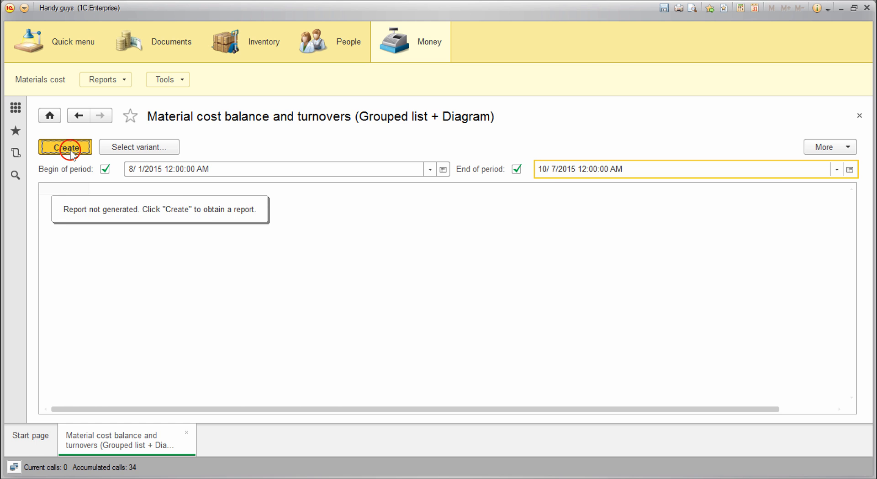